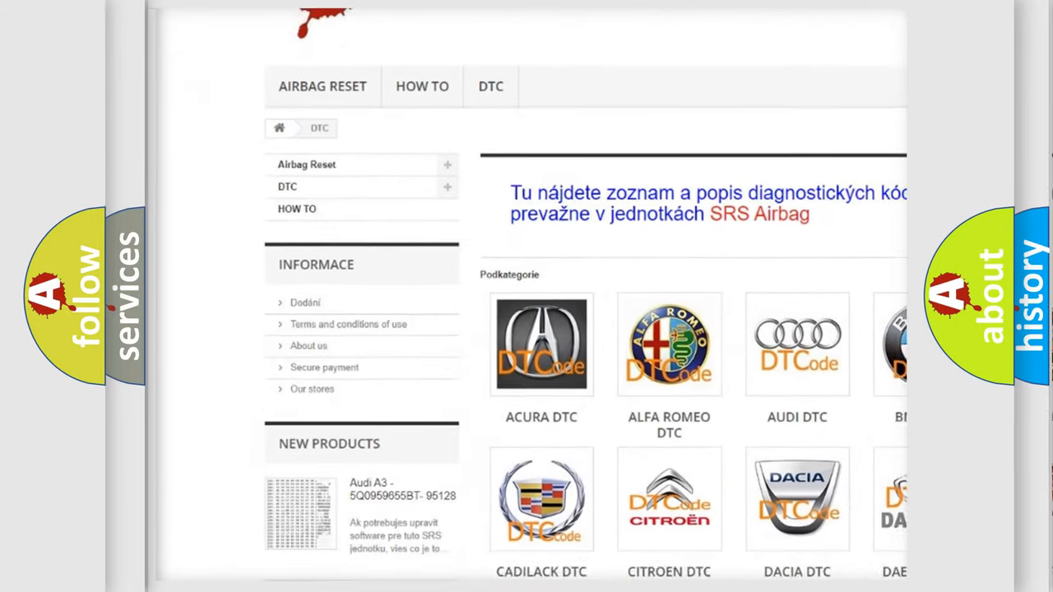
# Step: Scroll the airbagreset.sk DTC page past the car-make grid to the trouble-code list and footer
pyautogui.scroll(-3)
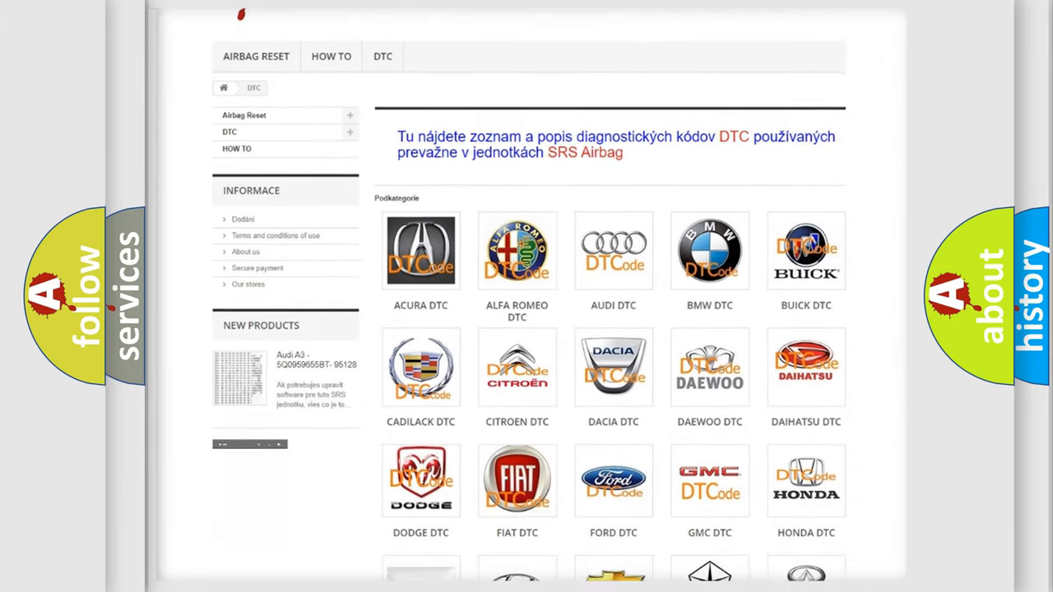
pyautogui.scroll(-3)
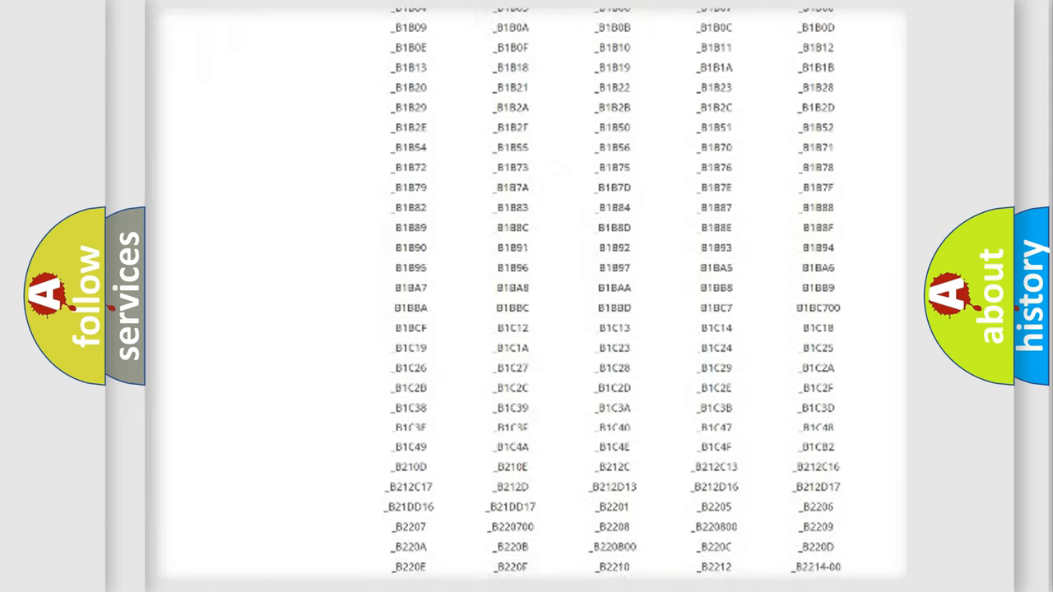
pyautogui.scroll(-3)
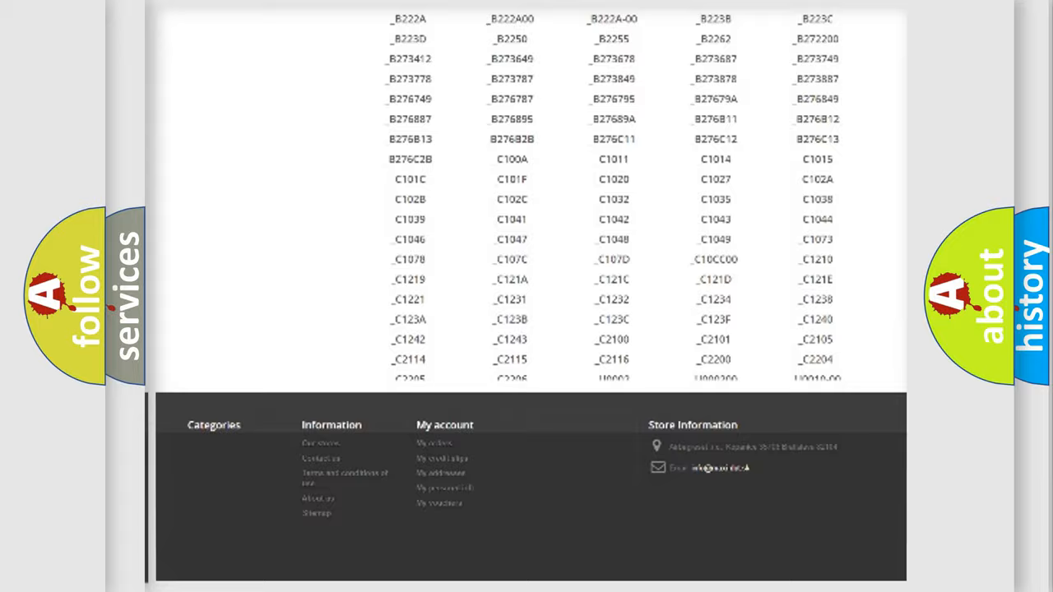
pyautogui.scroll(3)
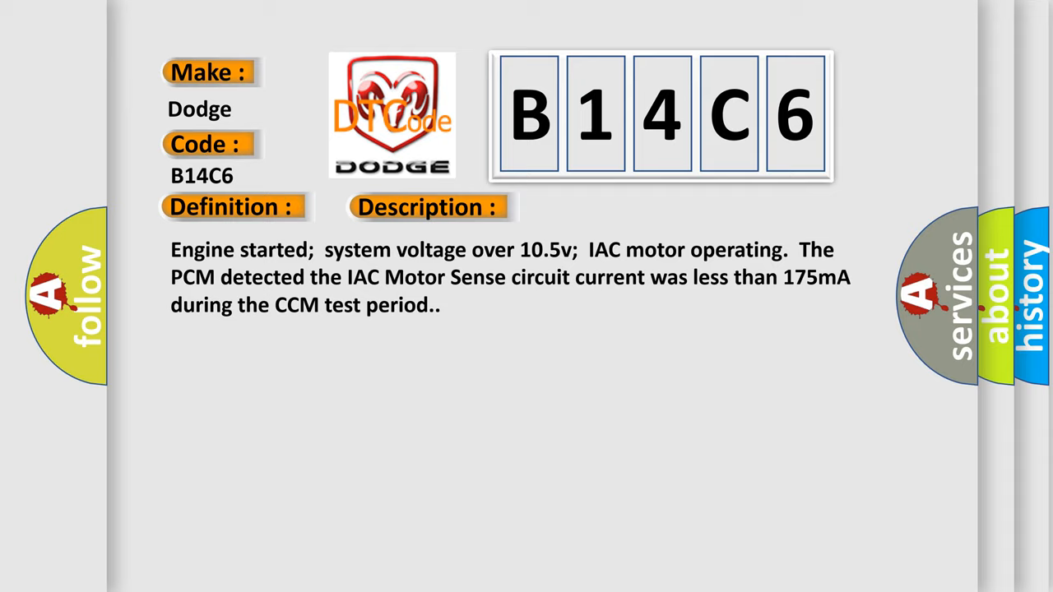
# Step: Advance the B14C6 video to the Cause slide: open/grounded IAC circuits, damaged IAC motor, failed PCM
pyautogui.click(604, 206)
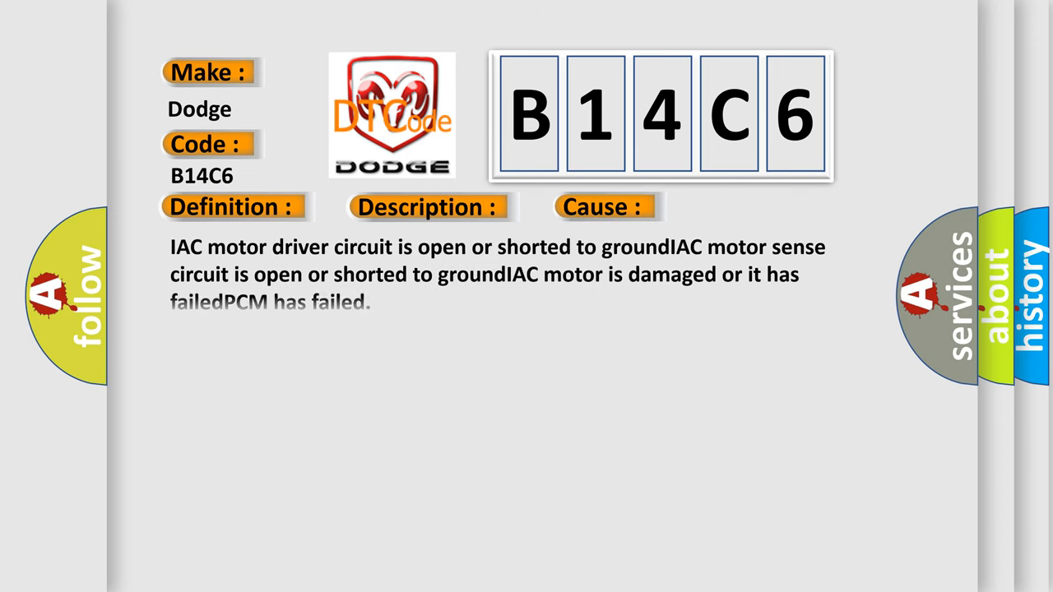